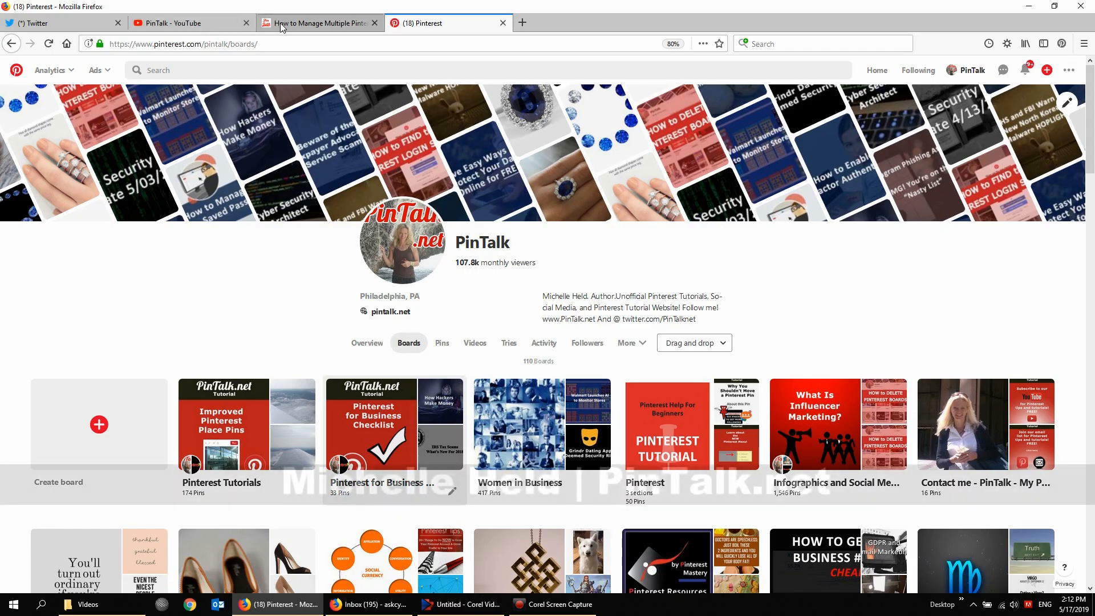
Bring up the PinTalk.net article 'How to Manage Multiple Pinterest Accounts'
{"action": "left_click", "coordinate": [316, 23]}
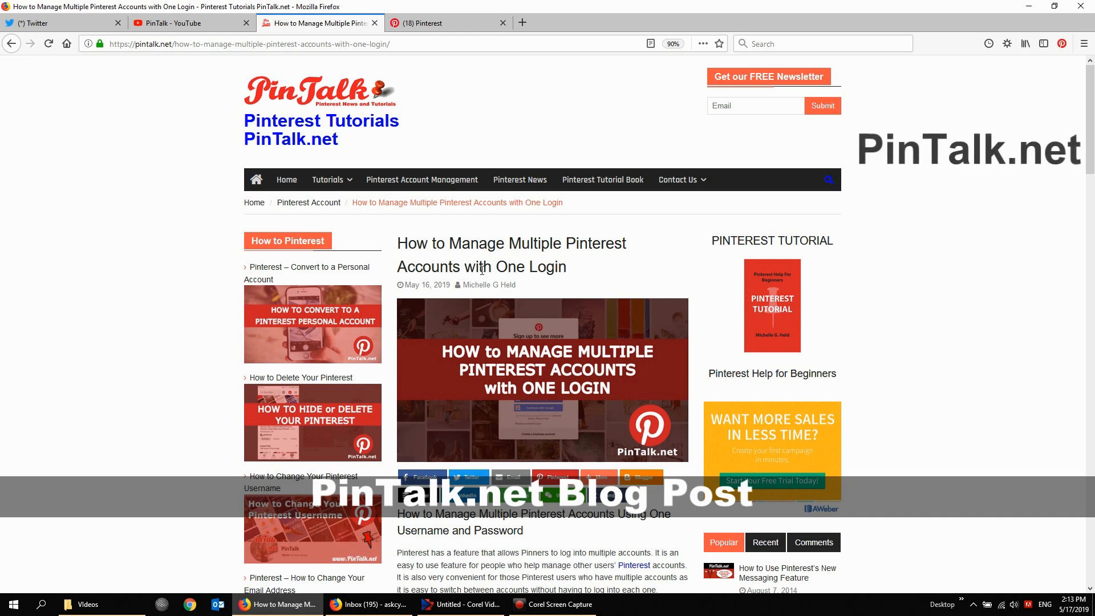
Go back to the PinTalk boards page on Pinterest
{"action": "left_click", "coordinate": [597, 477]}
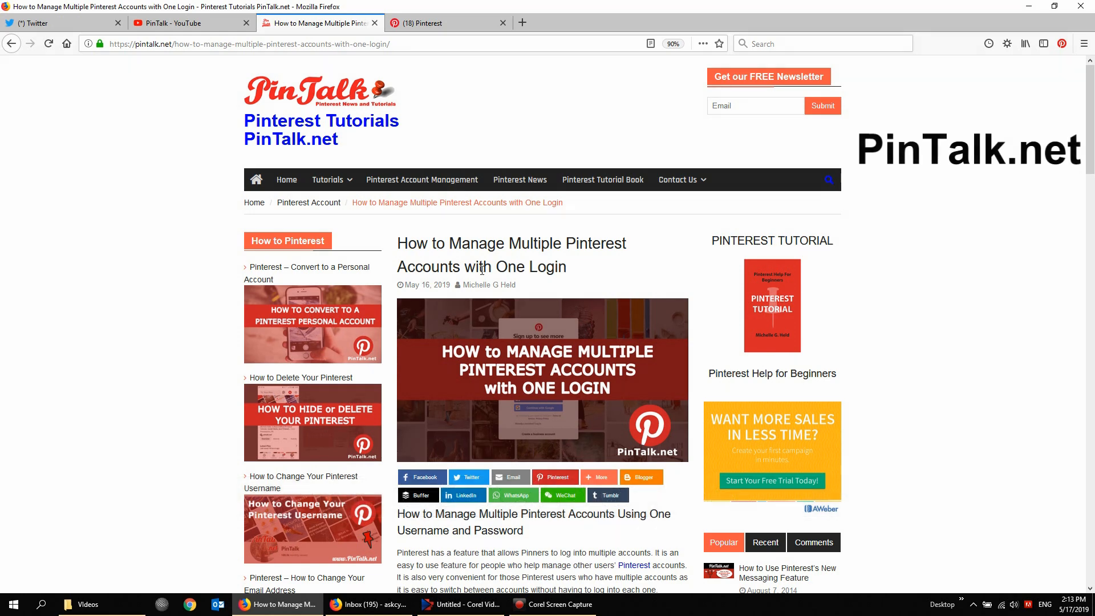
{"action": "mouse_move", "coordinate": [523, 218]}
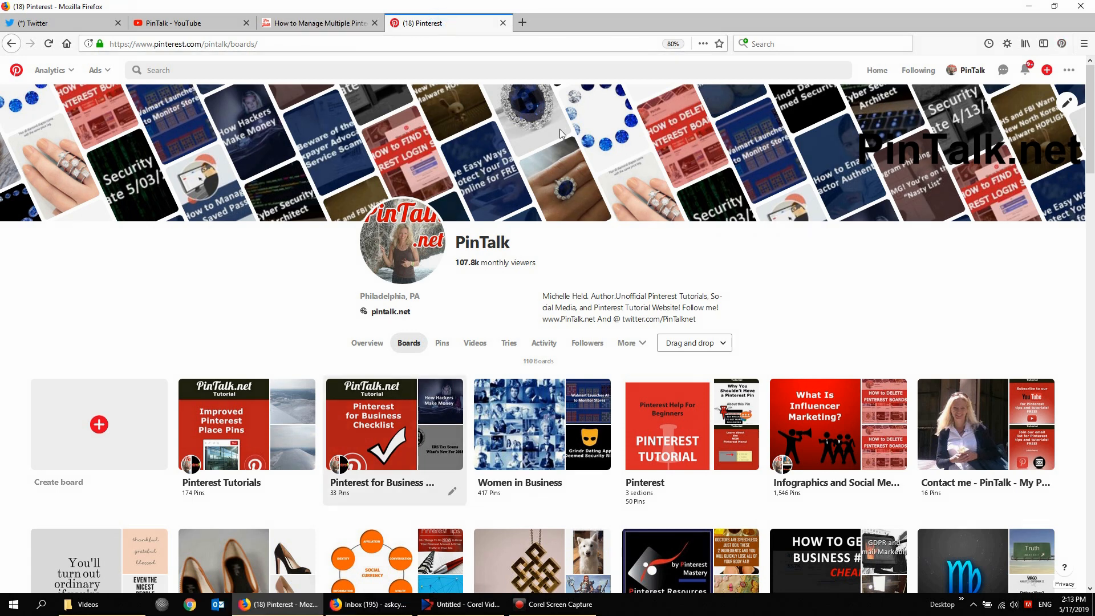
{"action": "mouse_move", "coordinate": [966, 254]}
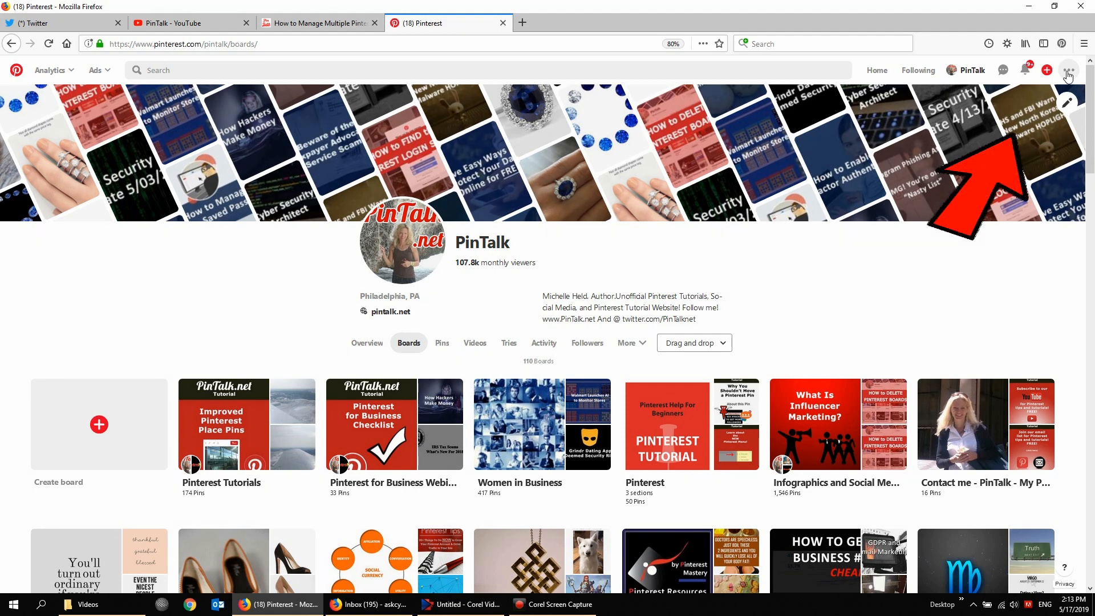
Return to the multiple-accounts article and scroll to its one-login introduction
{"action": "left_click", "coordinate": [319, 22]}
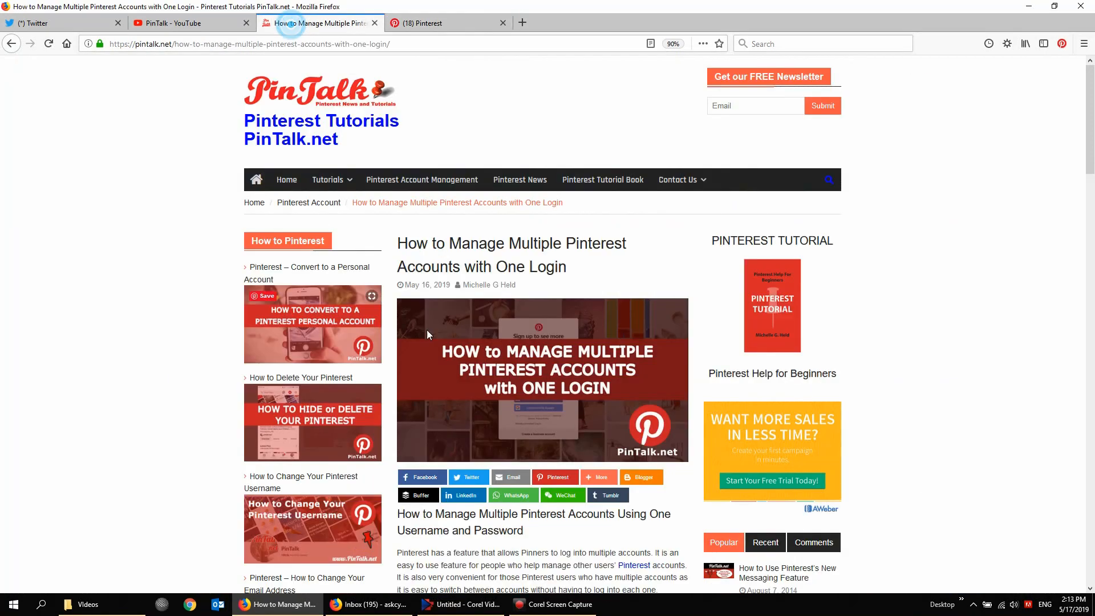
{"action": "scroll", "scroll_direction": "down", "scroll_amount": 3}
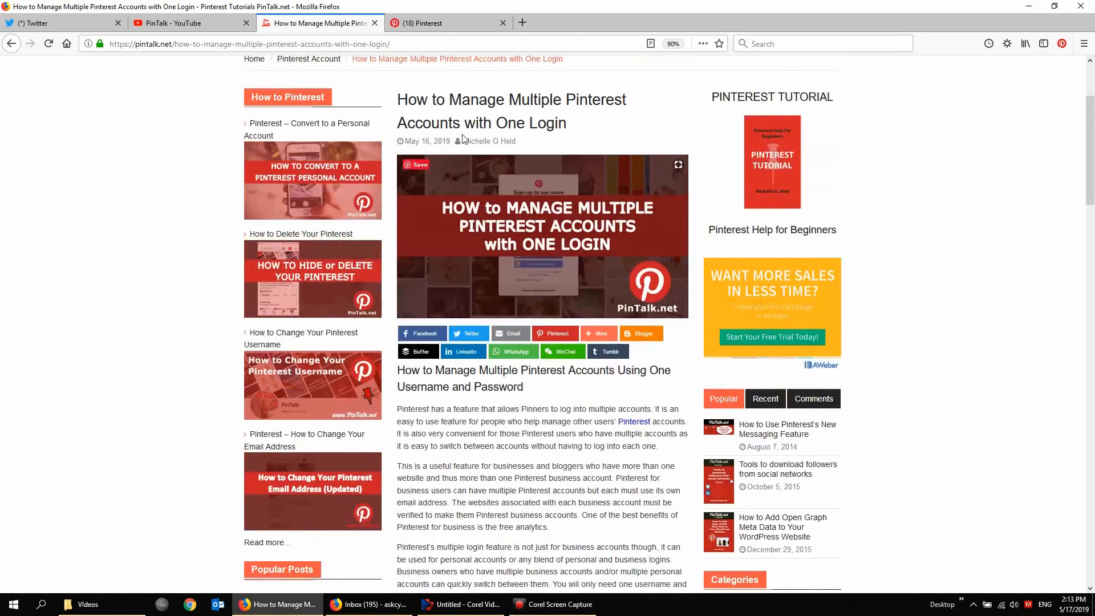
Show the PinTalk account menu with Settings, Add account and Logout
{"action": "left_click", "coordinate": [447, 23]}
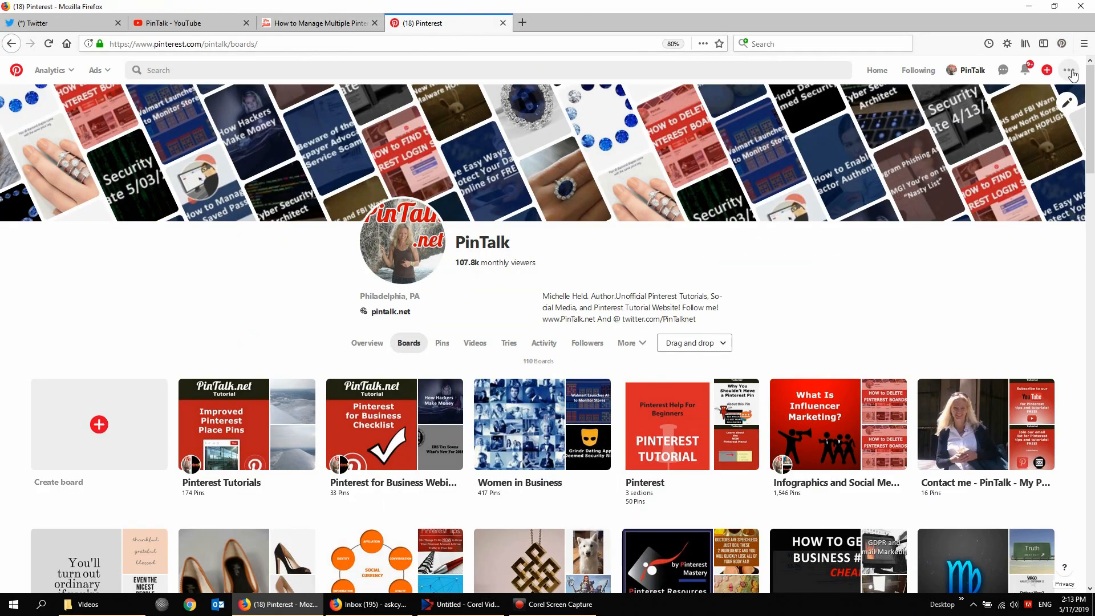
{"action": "left_click", "coordinate": [1072, 73]}
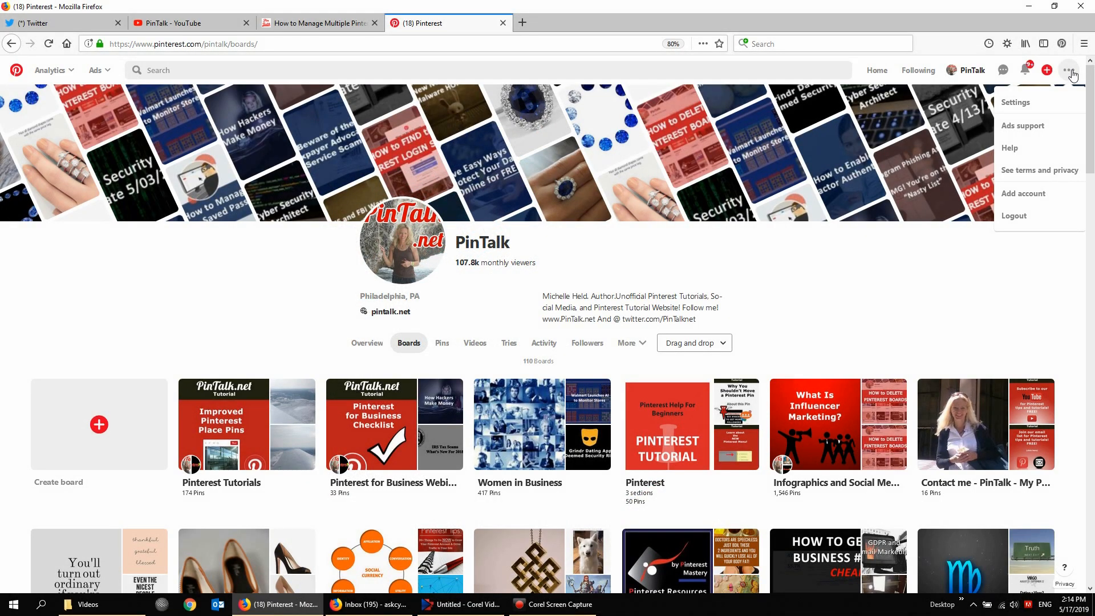
Add the AskCyberSecurity account with its email and password and log it in
{"action": "left_click", "coordinate": [1023, 194]}
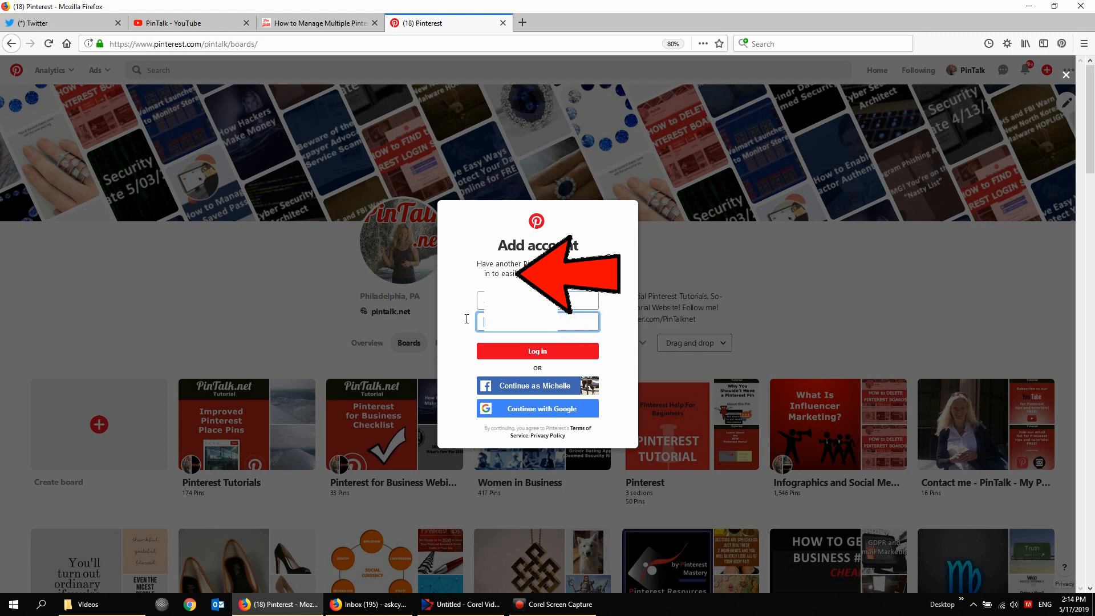
{"action": "mouse_move", "coordinate": [467, 323]}
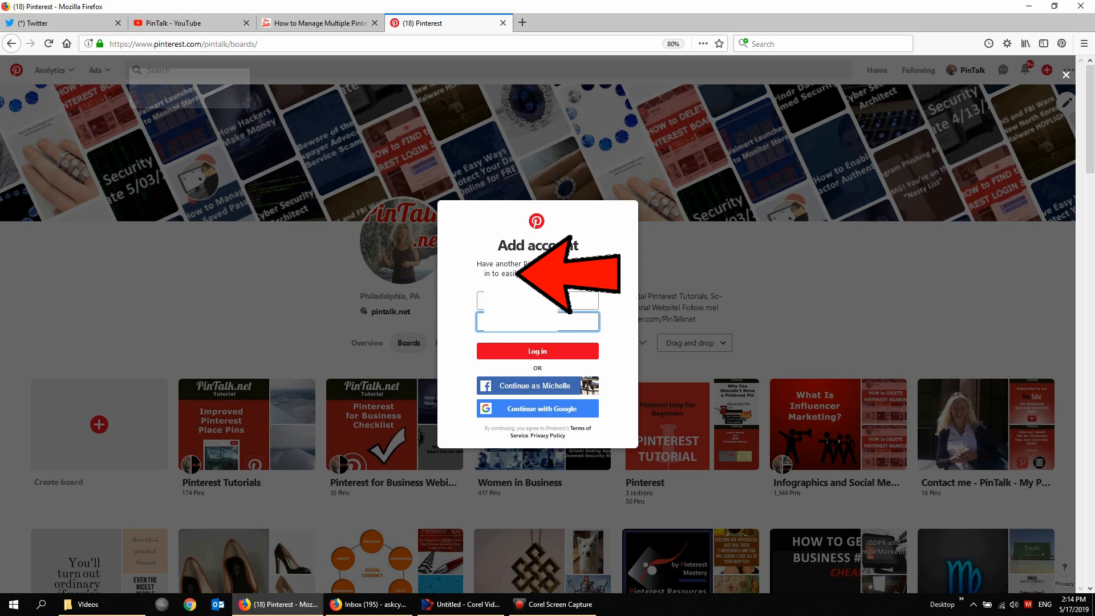
{"action": "left_click", "coordinate": [537, 350]}
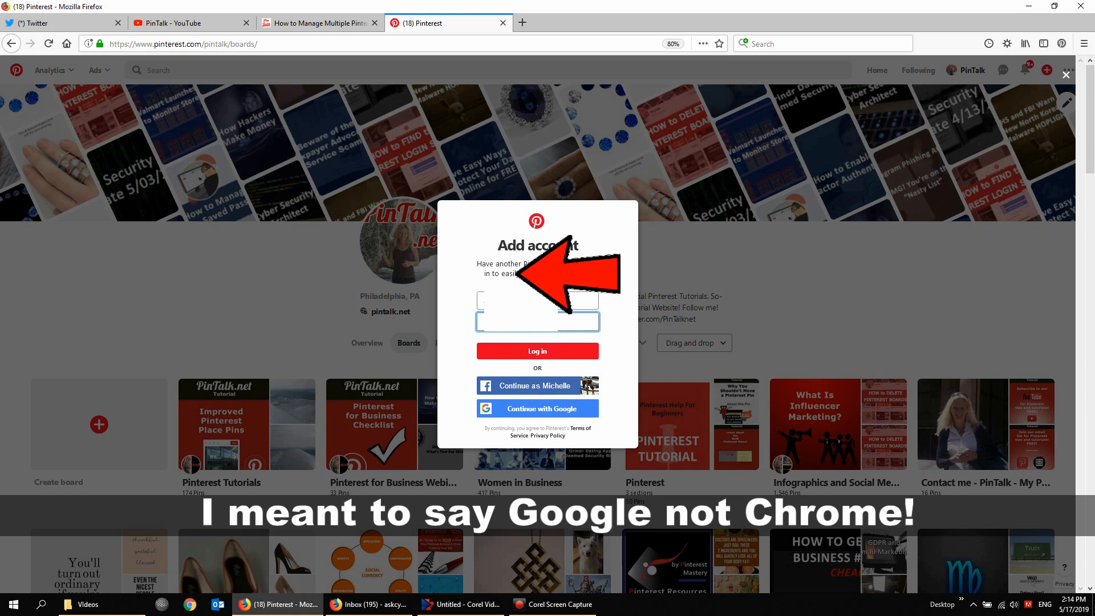
{"action": "left_click", "coordinate": [537, 350]}
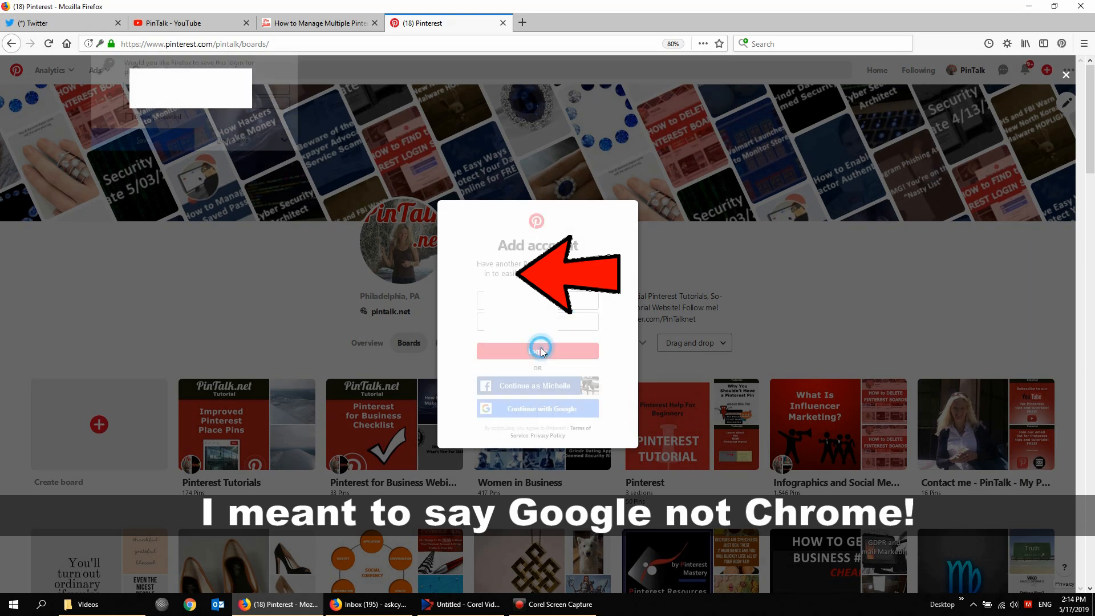
{"action": "left_click", "coordinate": [537, 350]}
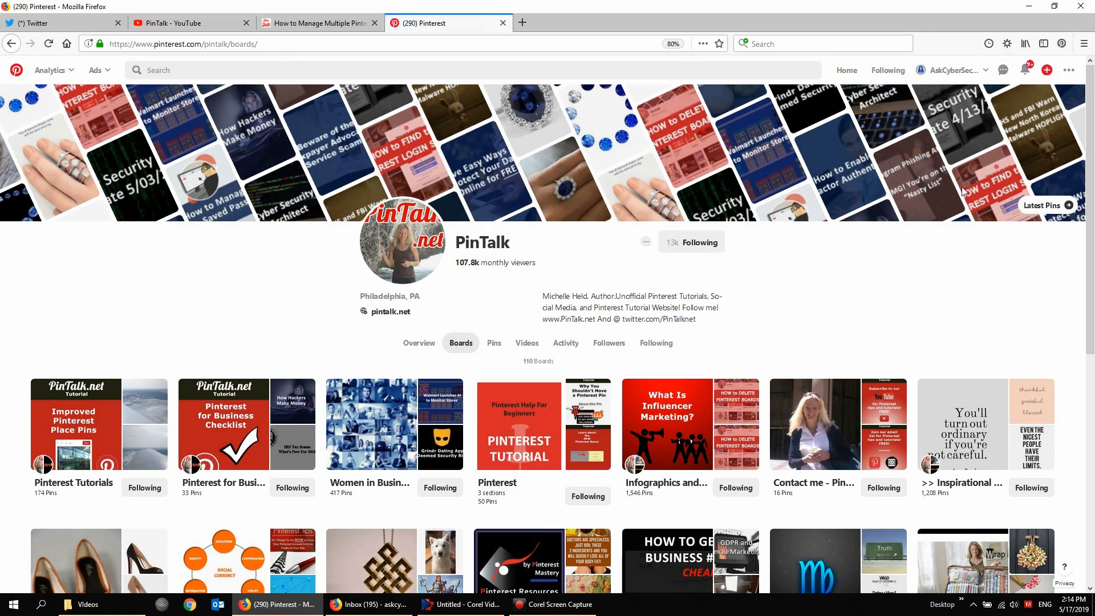
{"action": "mouse_move", "coordinate": [1069, 80]}
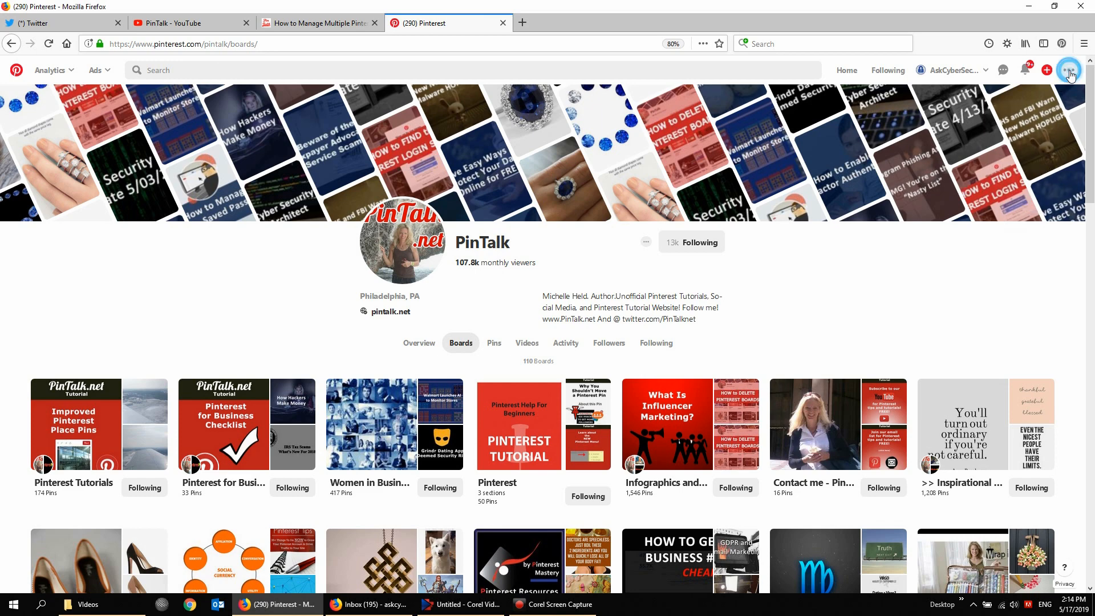
Reveal the account menu now offering Switch accounts
{"action": "left_click", "coordinate": [1069, 69]}
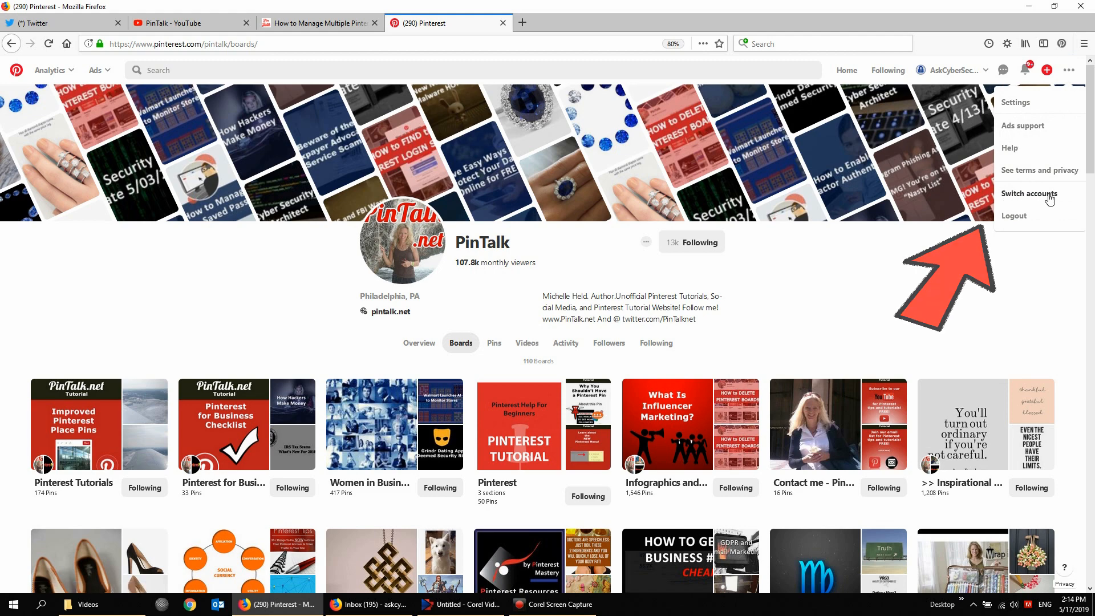
List both AskCyberSecurity and PinTalk under Switch accounts and switch to AskCyberSecurity
{"action": "left_click", "coordinate": [1029, 194]}
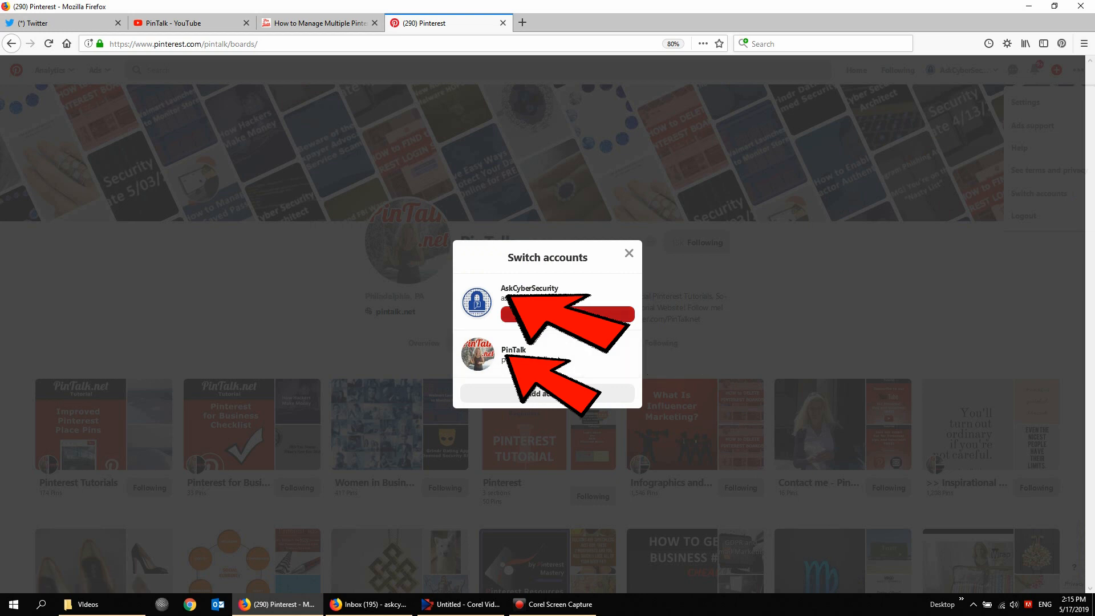
{"action": "mouse_move", "coordinate": [529, 300]}
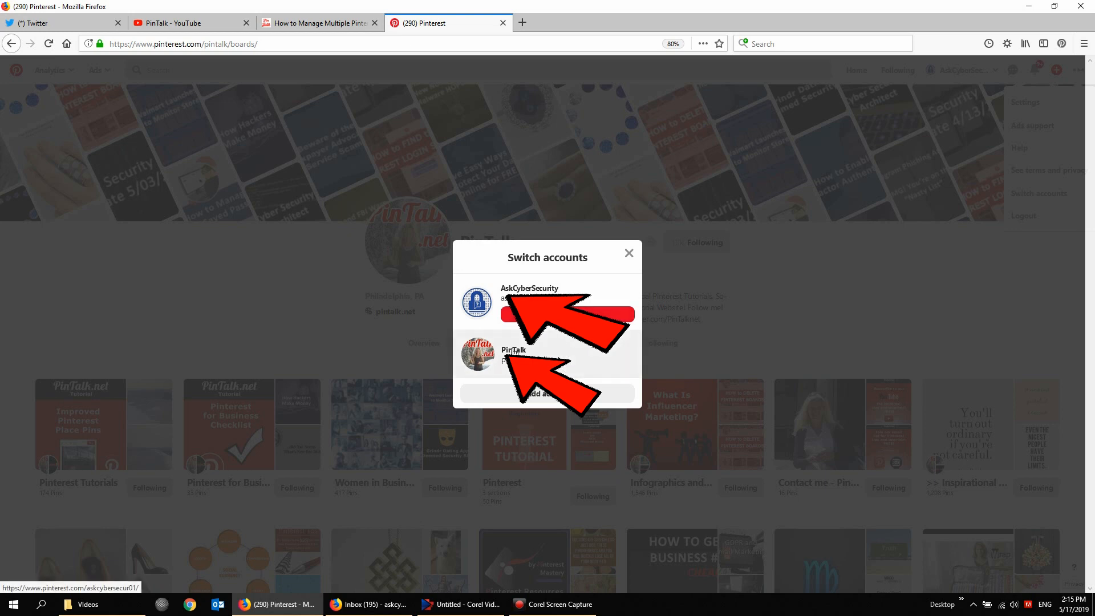
{"action": "left_click", "coordinate": [529, 293]}
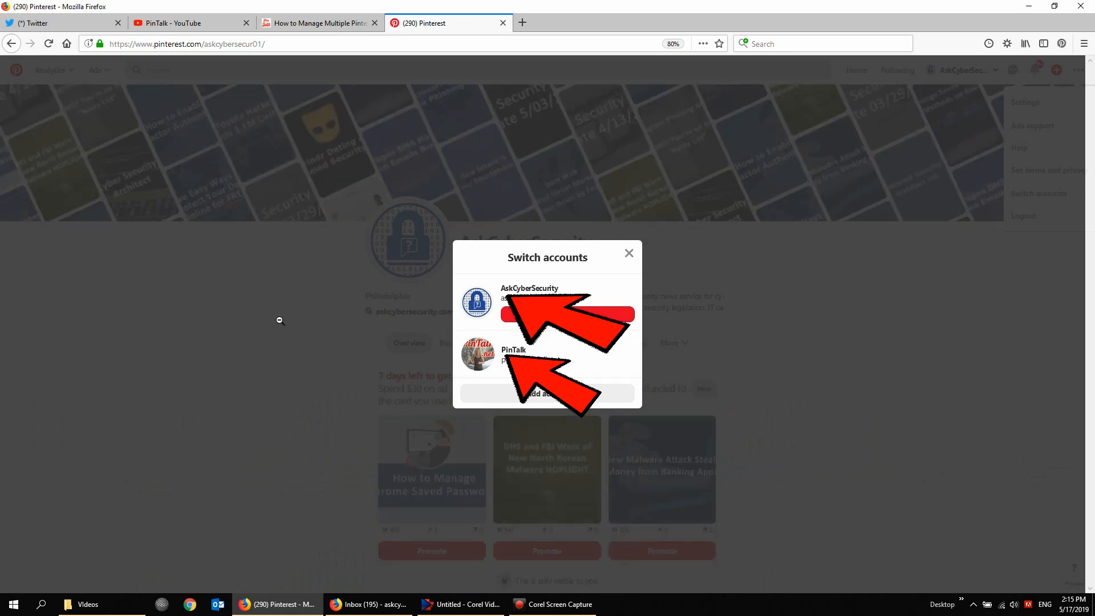
{"action": "left_click", "coordinate": [628, 252]}
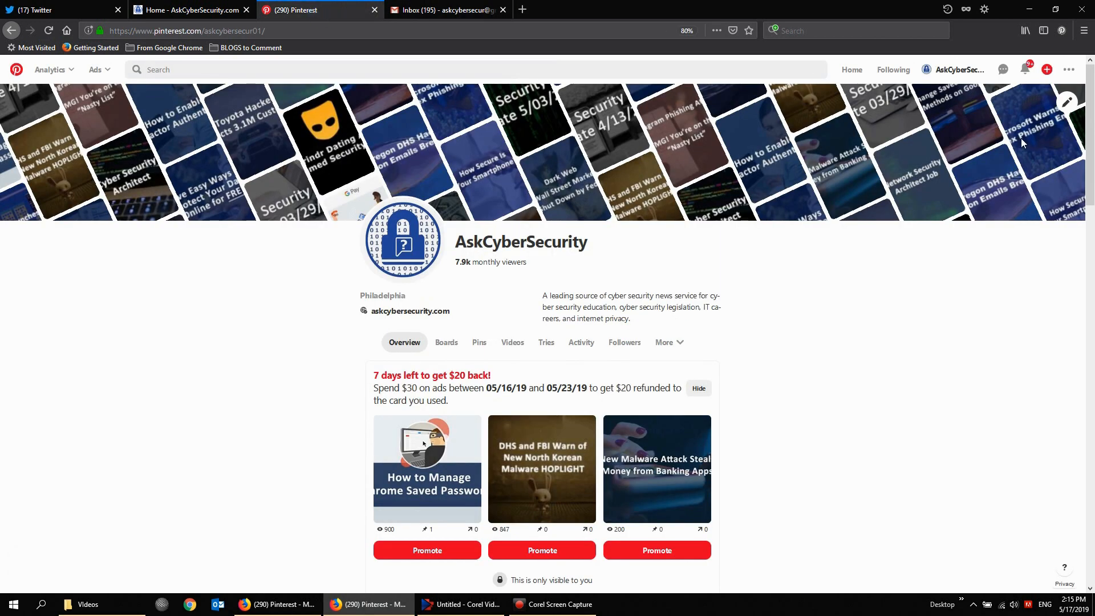
{"action": "left_click", "coordinate": [1070, 70]}
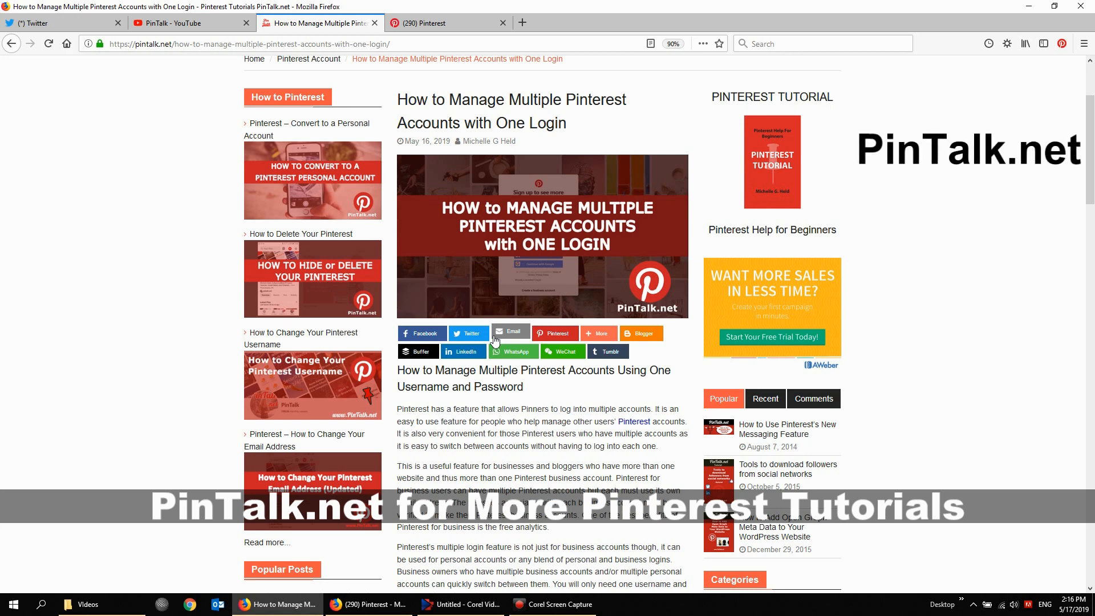
{"action": "mouse_move", "coordinate": [537, 355]}
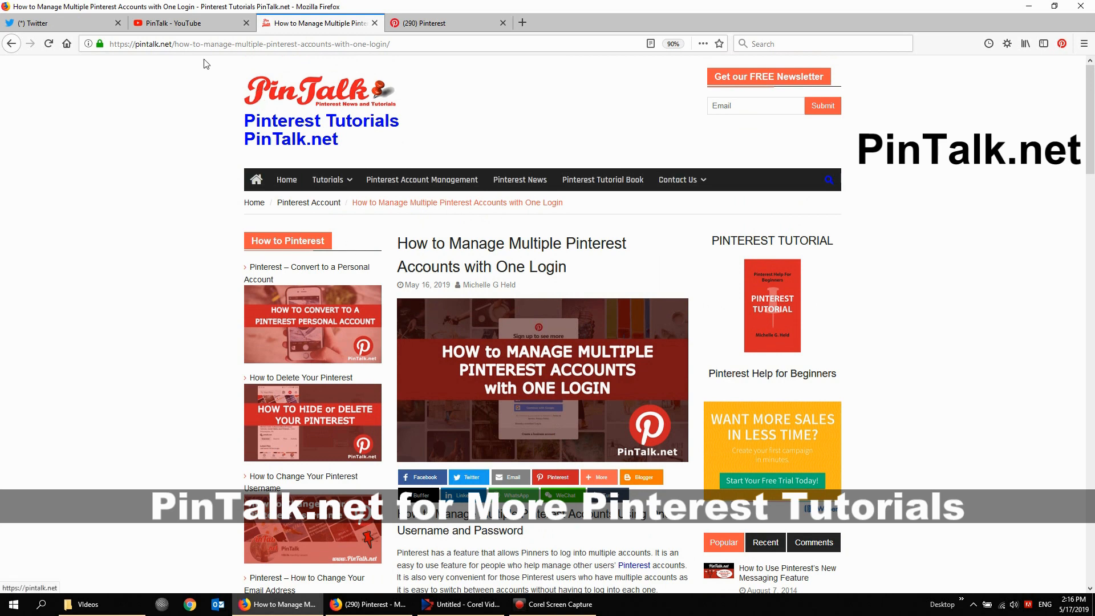
Go to the PinTalk.net home page via the Home breadcrumb
{"action": "left_click", "coordinate": [254, 203]}
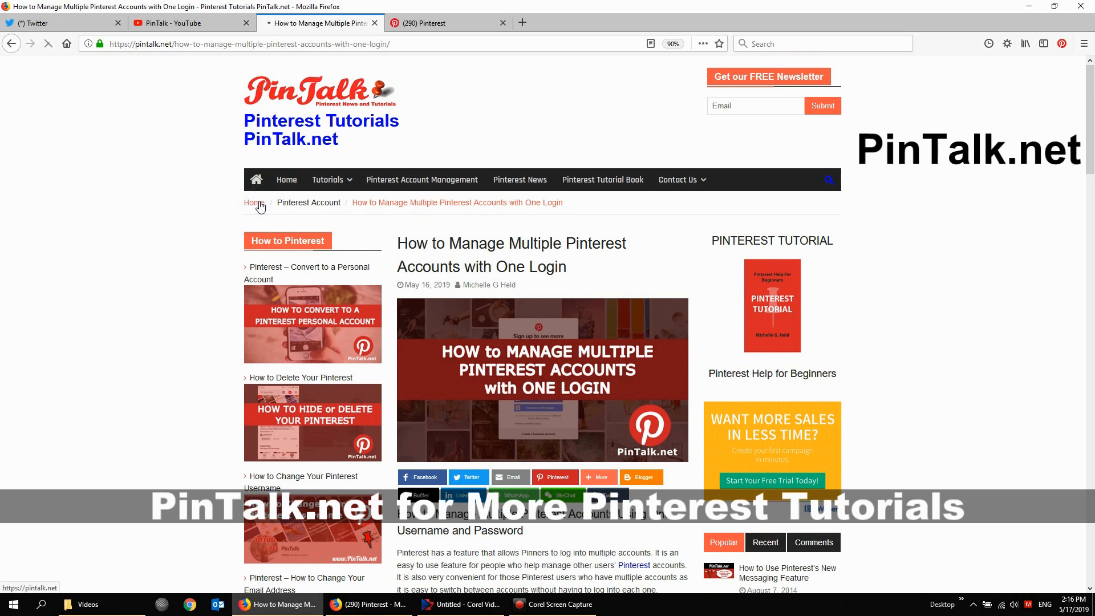
{"action": "left_click", "coordinate": [254, 203]}
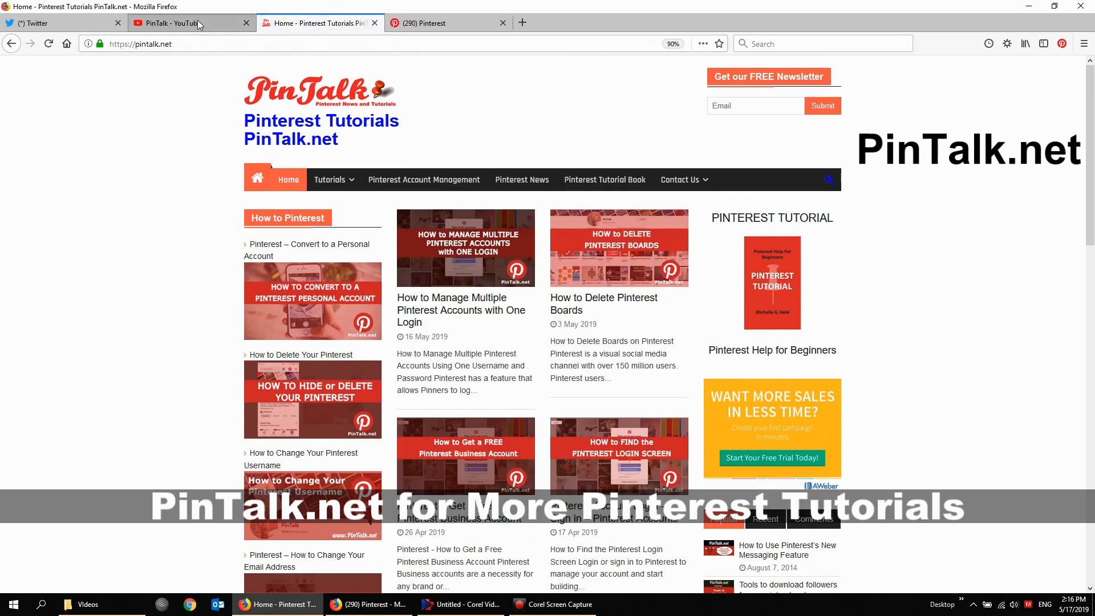
{"action": "left_click", "coordinate": [189, 23]}
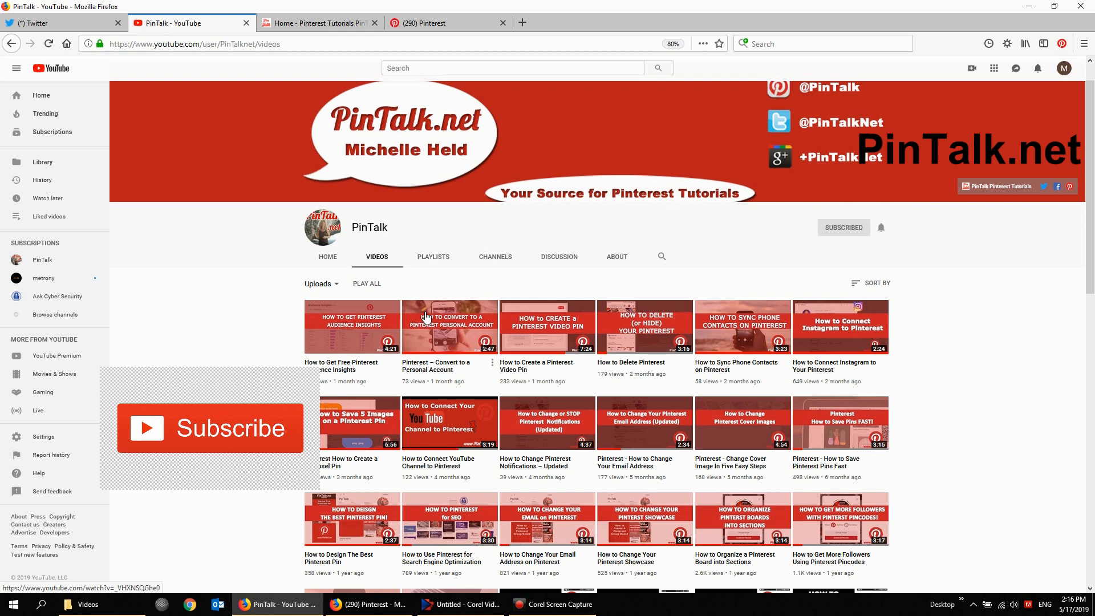
{"action": "mouse_move", "coordinate": [410, 83]}
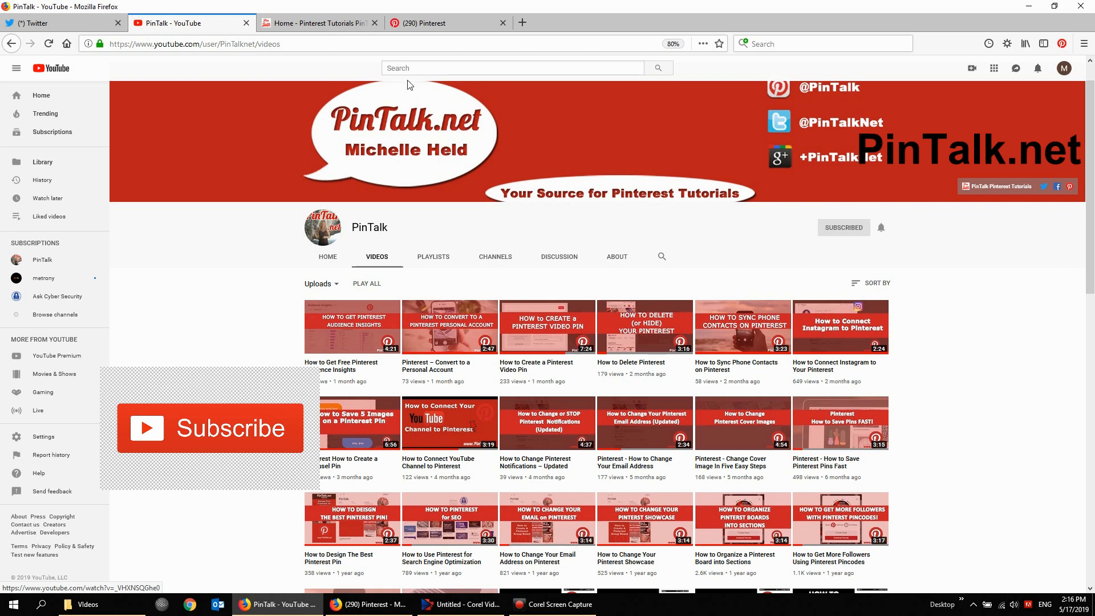
{"action": "left_click", "coordinate": [319, 23]}
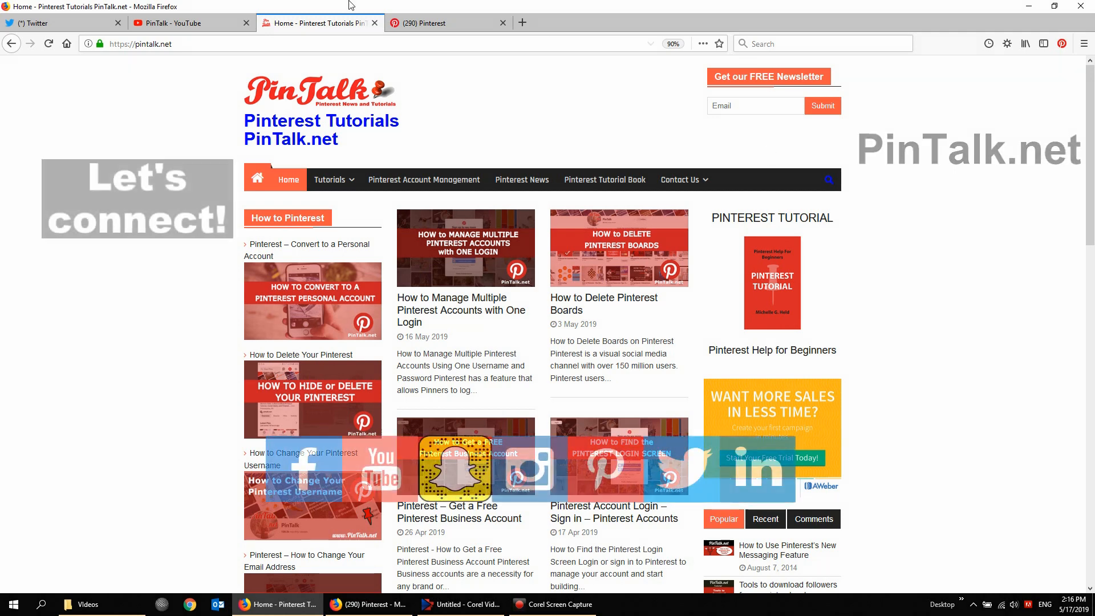
Switch the Pinterest session back from AskCyberSecurity to the PinTalk account
{"action": "left_click", "coordinate": [433, 22]}
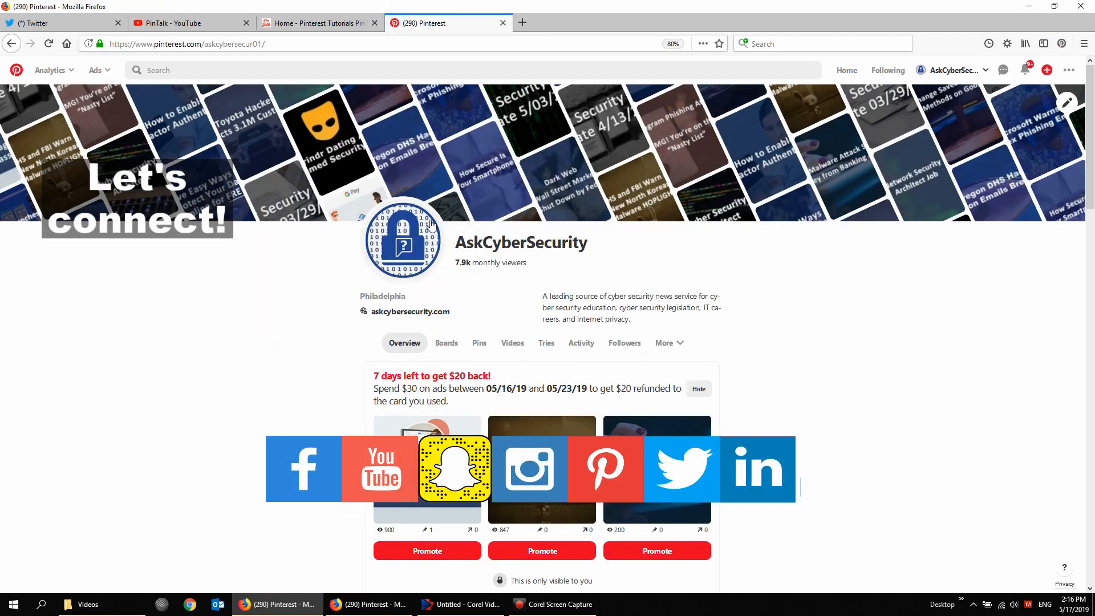
{"action": "left_click", "coordinate": [1069, 69]}
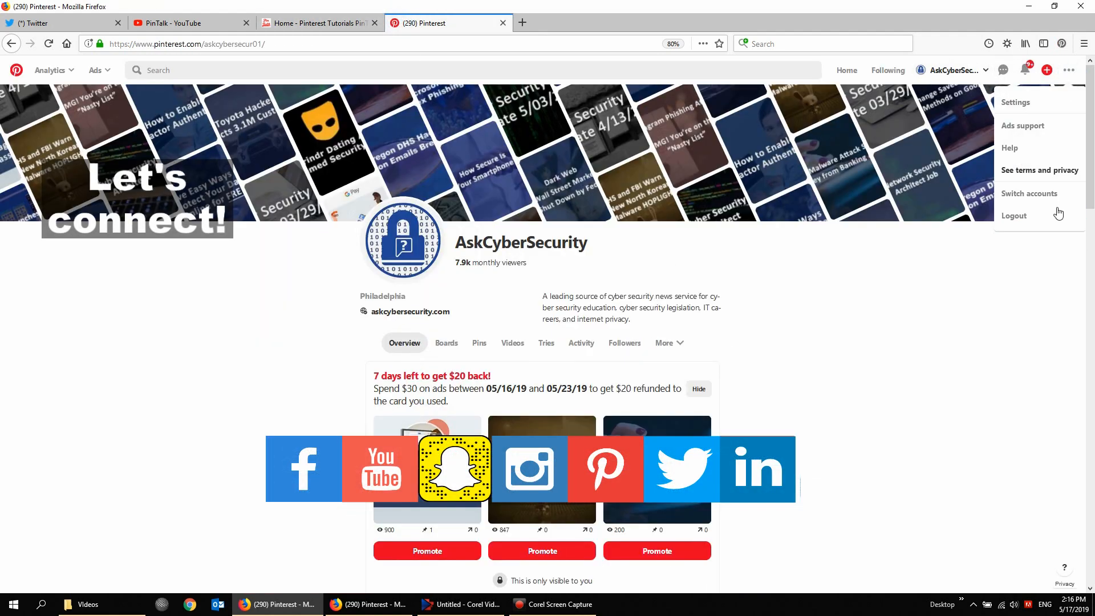
{"action": "left_click", "coordinate": [1029, 194]}
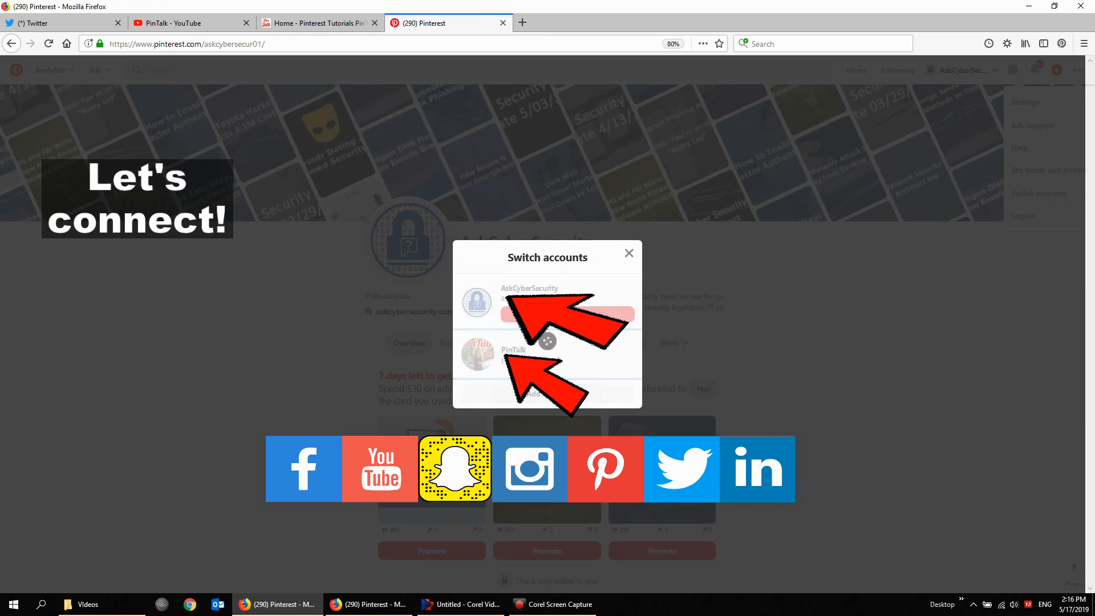
{"action": "left_click", "coordinate": [514, 350]}
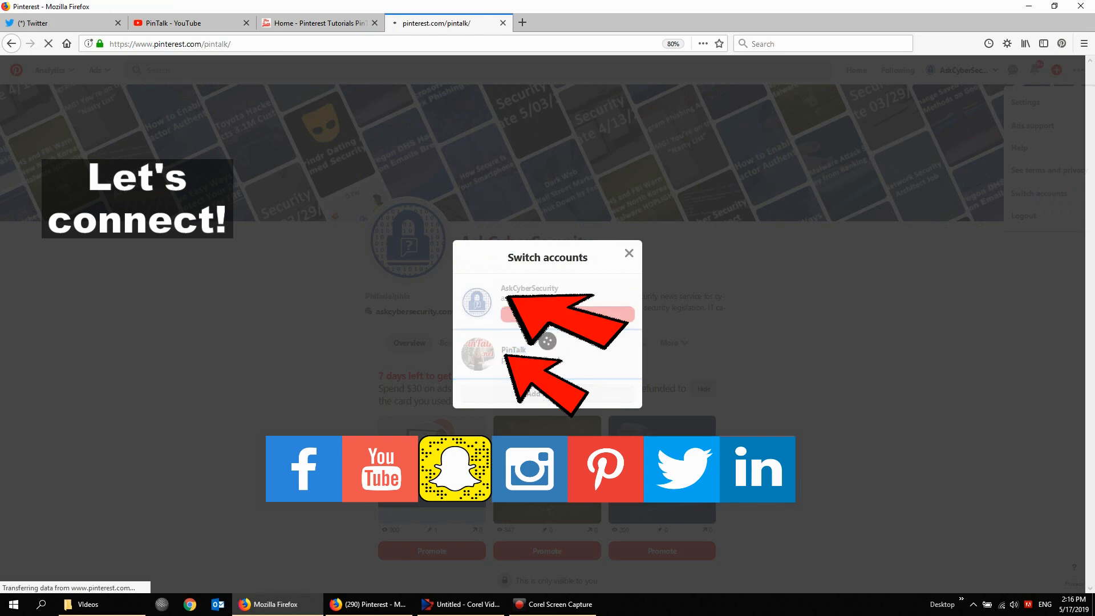
{"action": "left_click", "coordinate": [514, 350]}
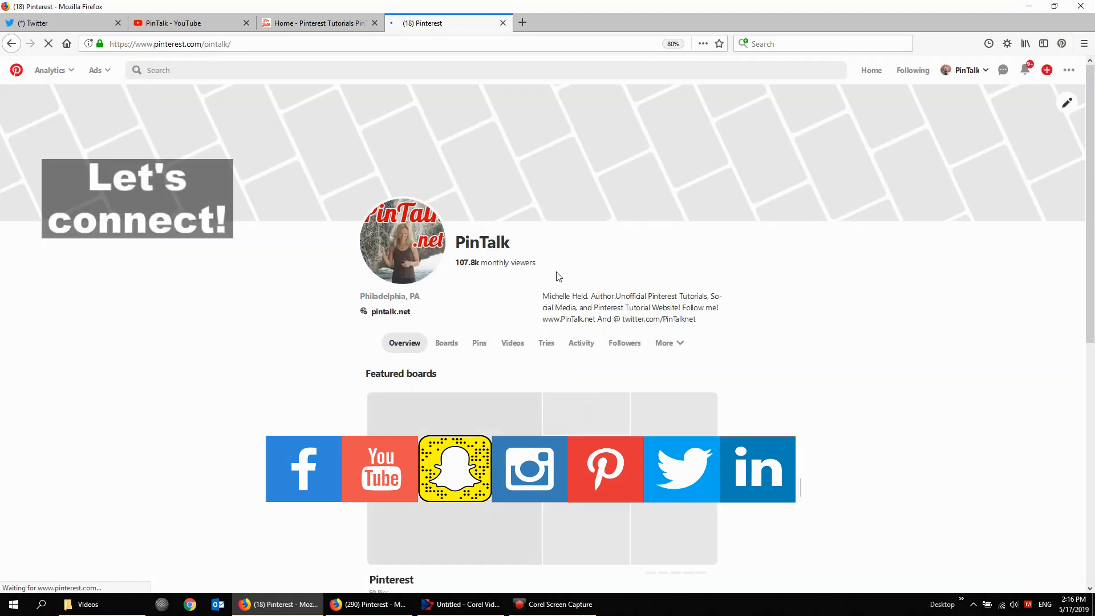